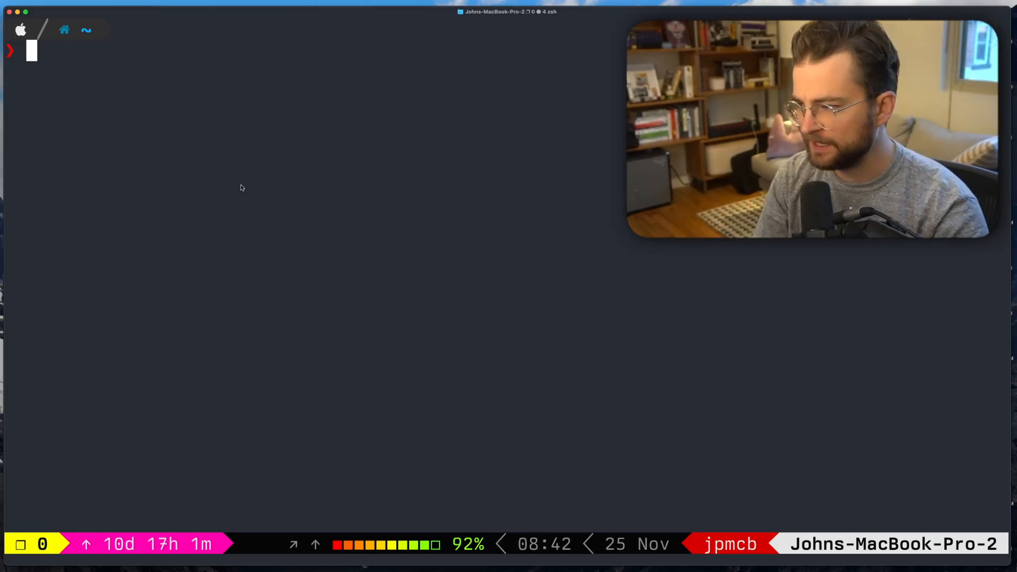
- Change into ~/.config/ghostty and edit the config file with nvim
text(cd .co)
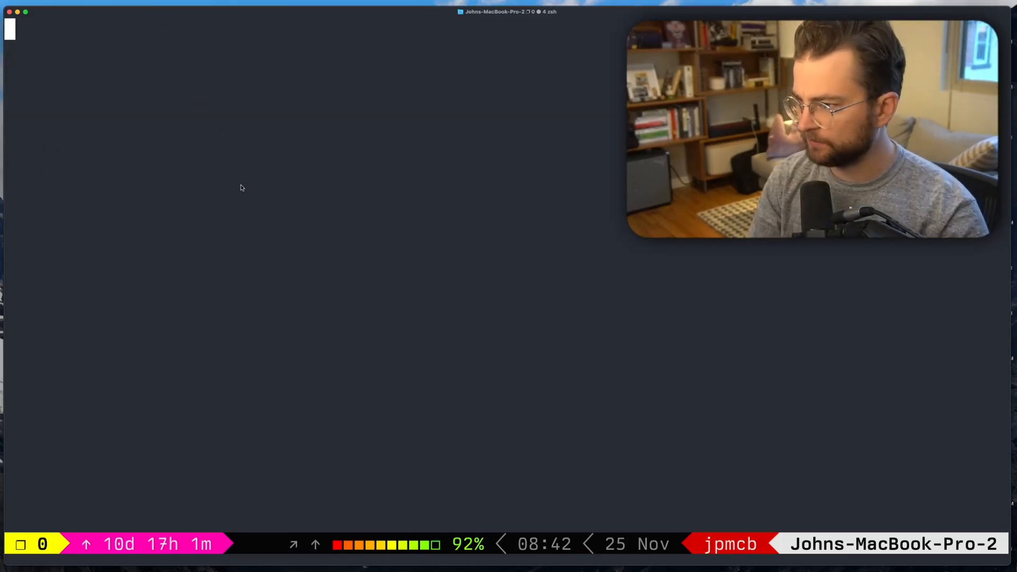
text(nvim config)
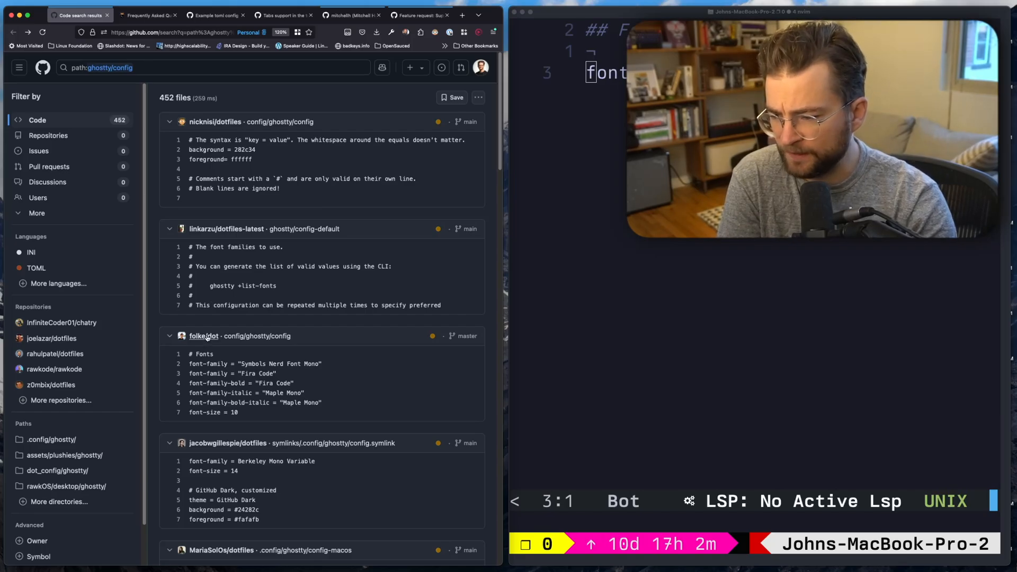
- Open the folke/dot Ghostty config from the path:ghostty/config code search results
click(203, 336)
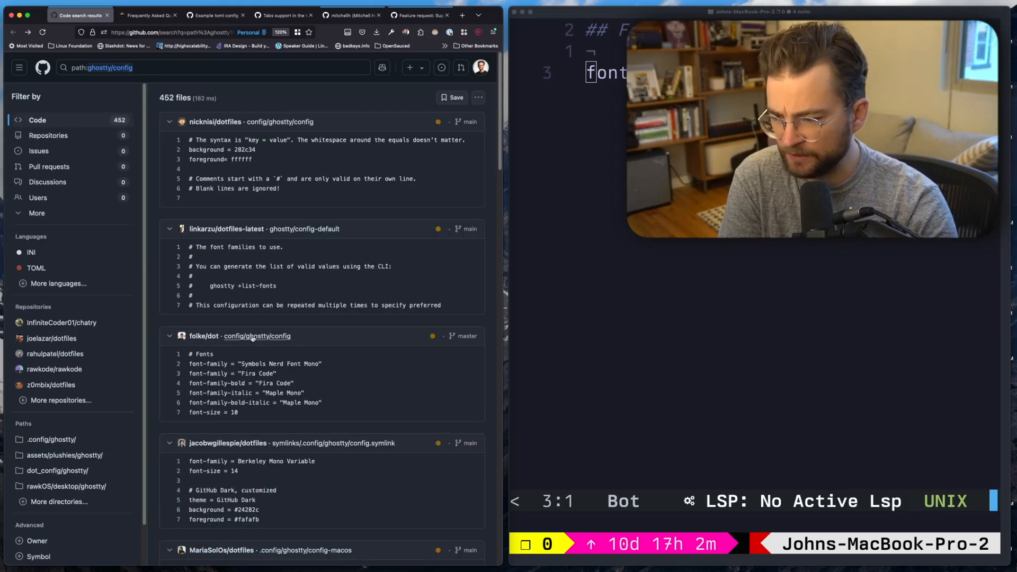
click(257, 335)
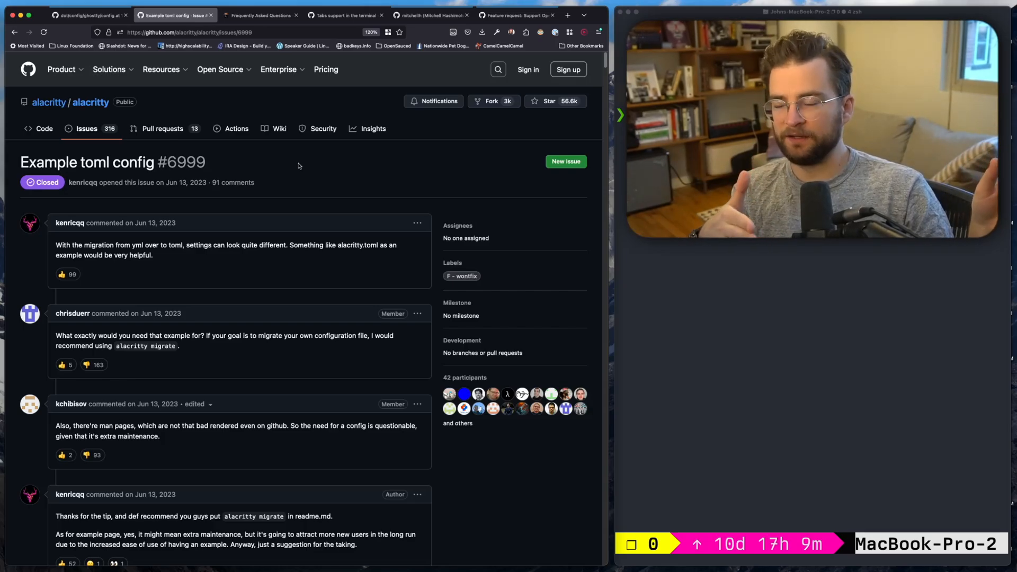
click(220, 70)
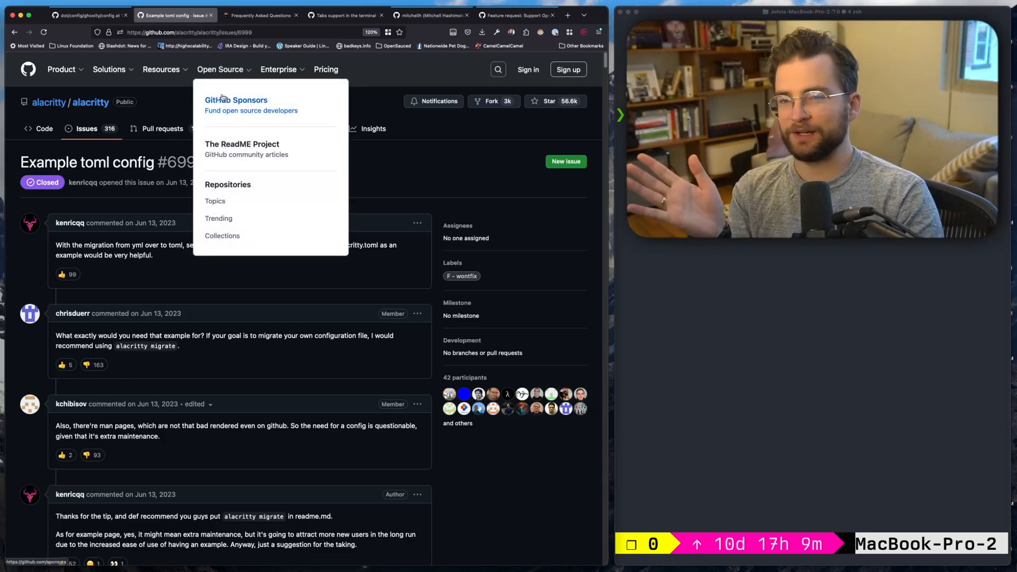
click(295, 177)
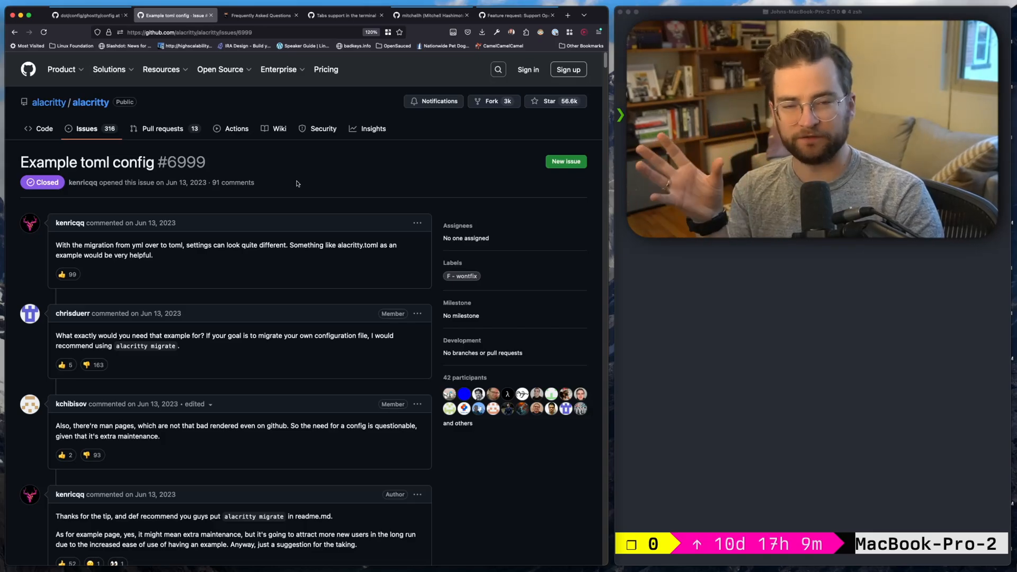
mouse_move(253, 208)
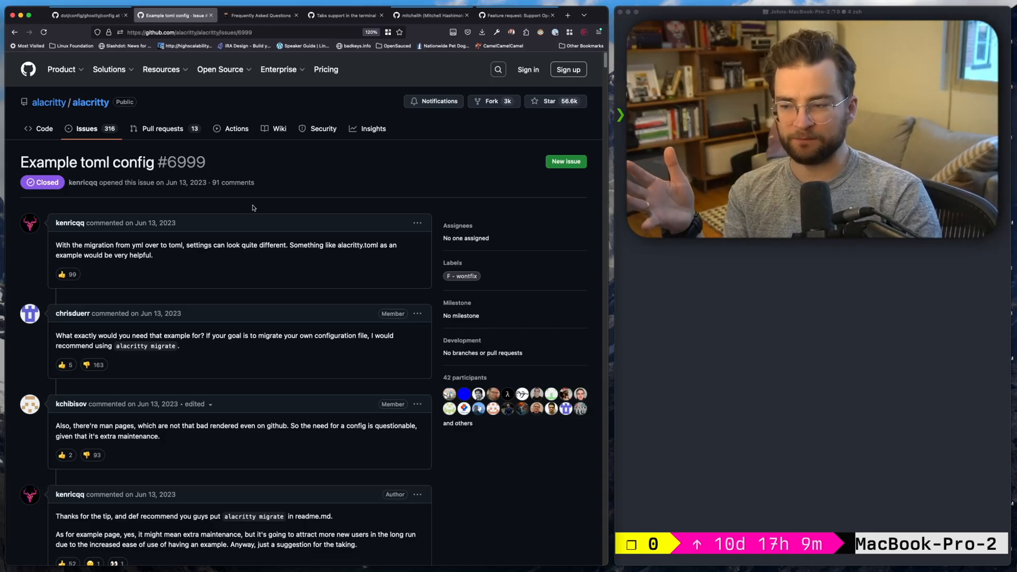
double_click(173, 245)
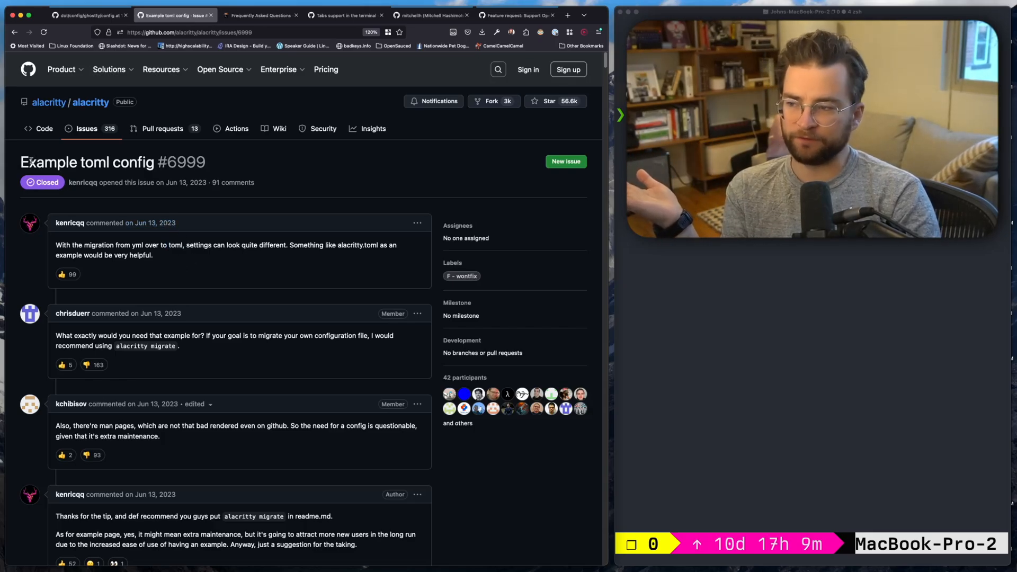
double_click(85, 162)
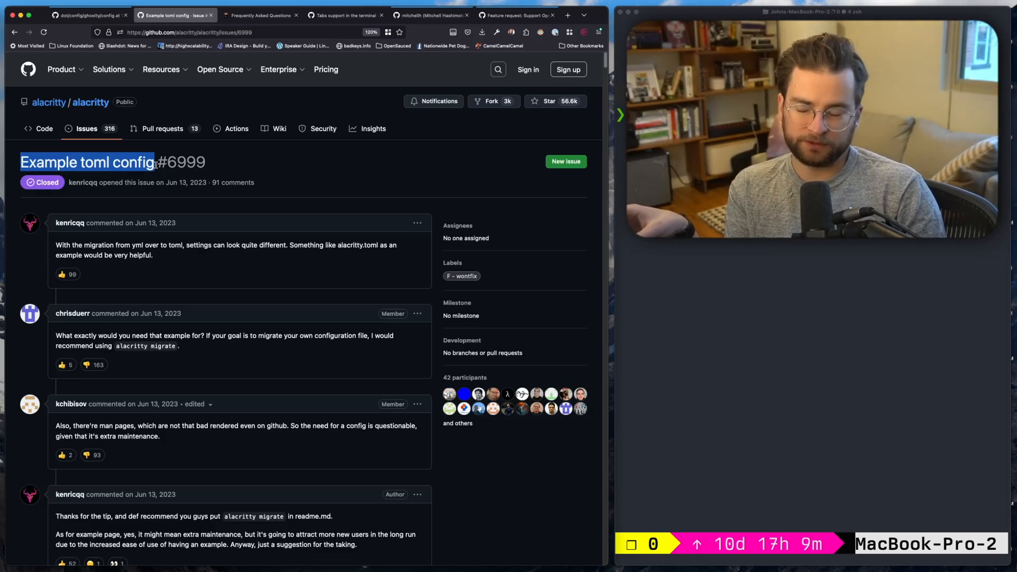
click(266, 339)
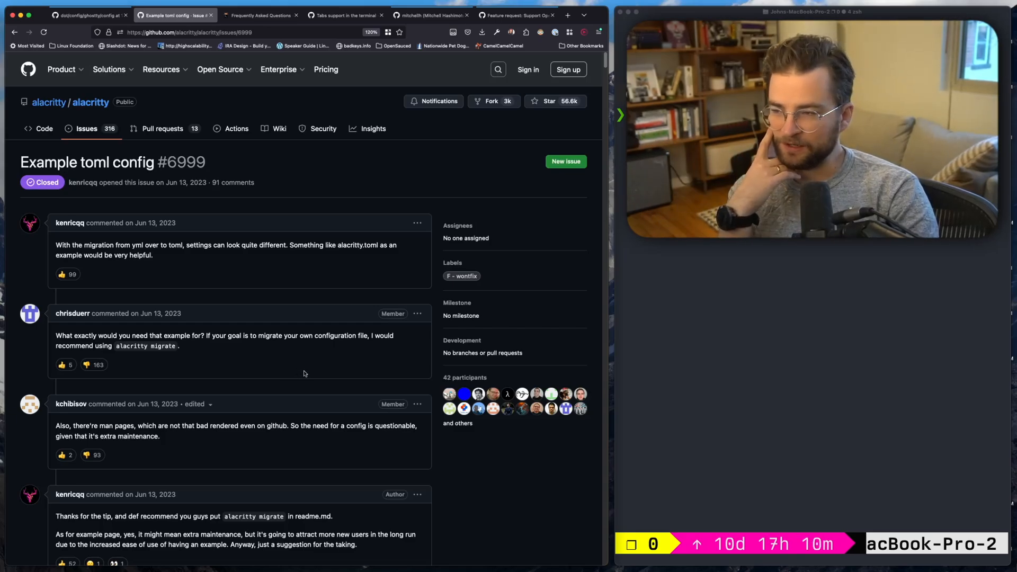
mouse_move(248, 380)
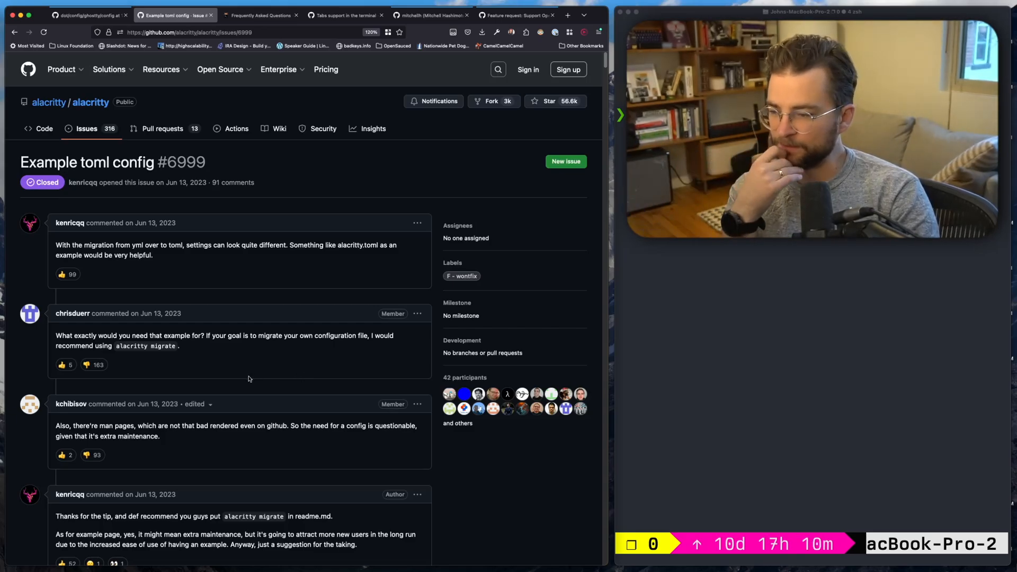
double_click(130, 346)
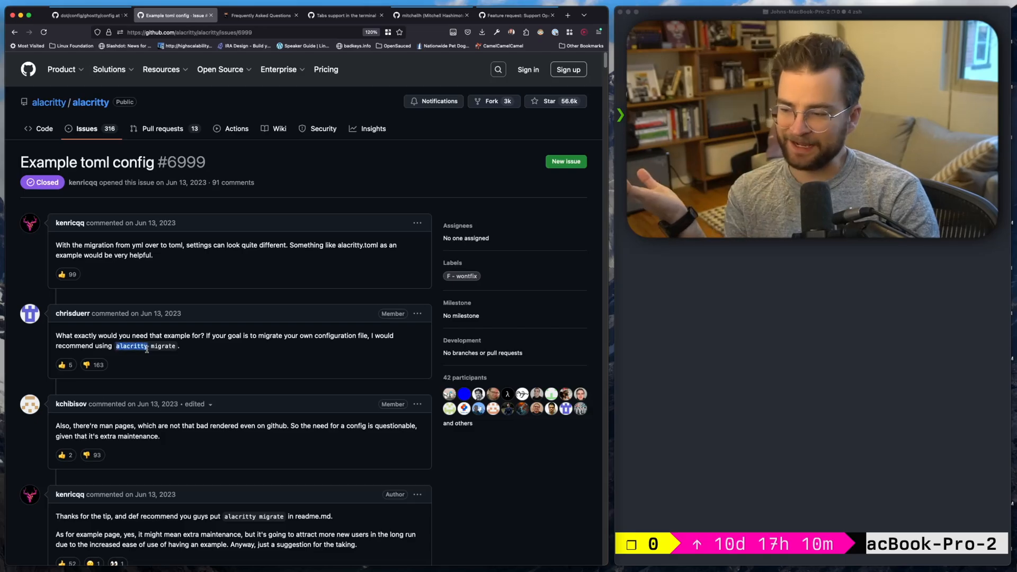
- Scroll to and highlight chrisduerr's reply declining an example configuration file
scroll(down, 3)
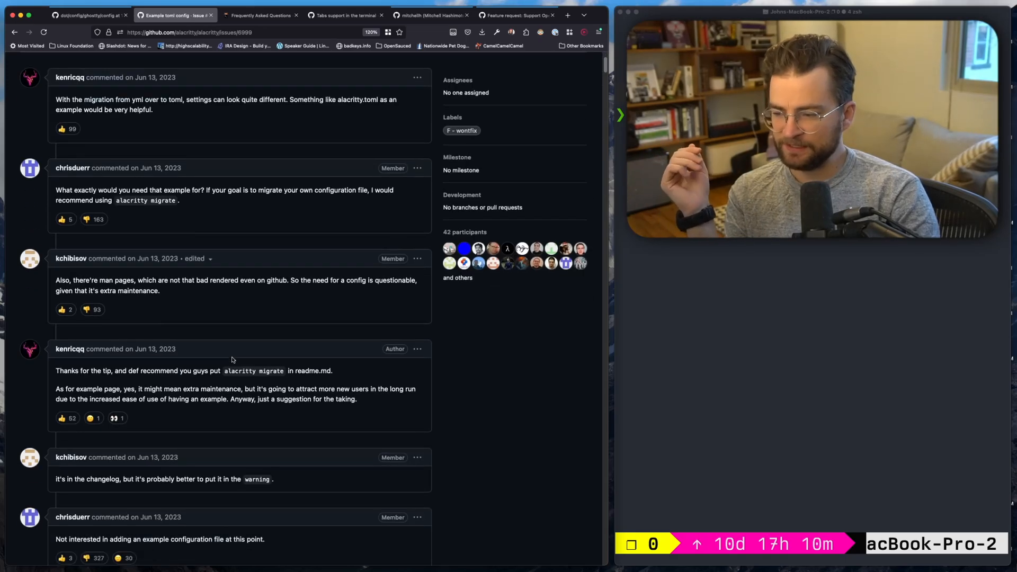
scroll(down, 3)
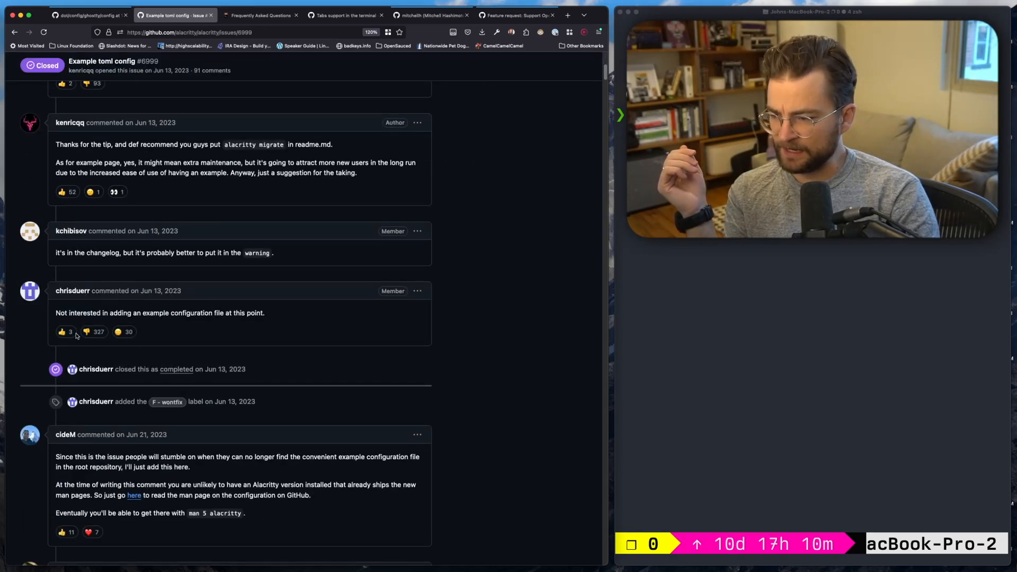
drag(56, 312, 204, 312)
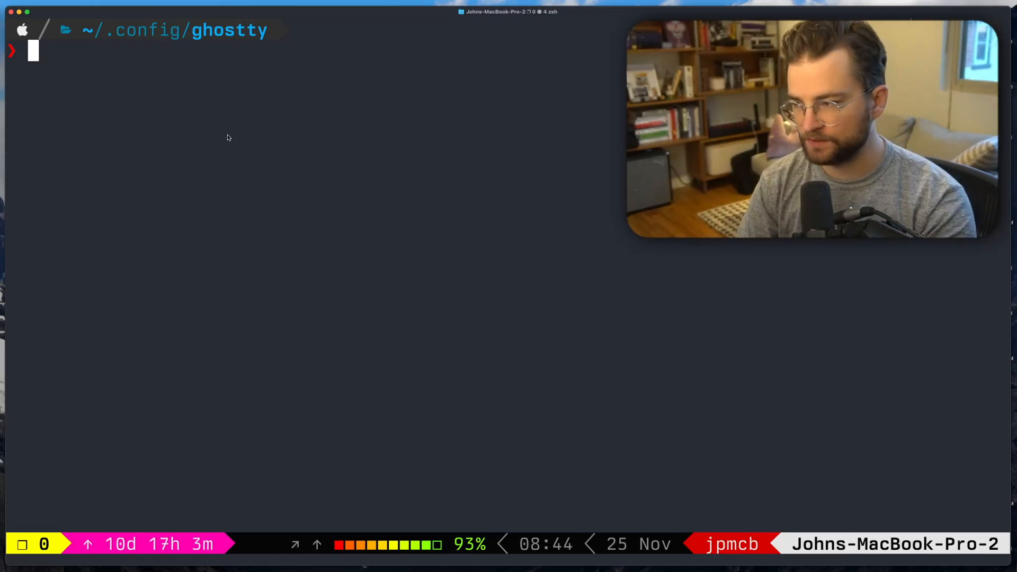
- List Ghostty's installed fonts and its 0.1.0-main version, then clear the prompt
text(ghostty +list-fonts)
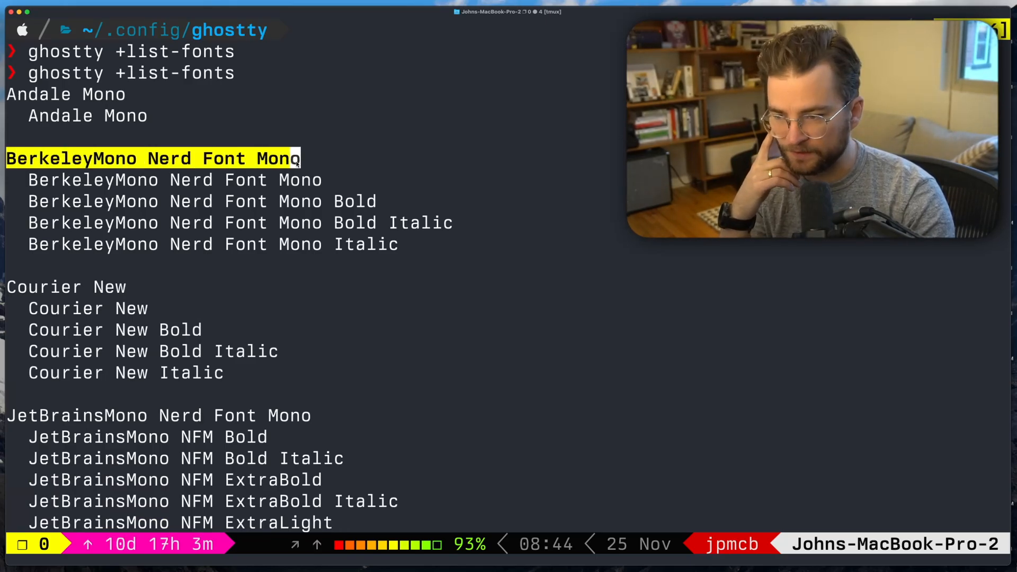
scroll(down, 3)
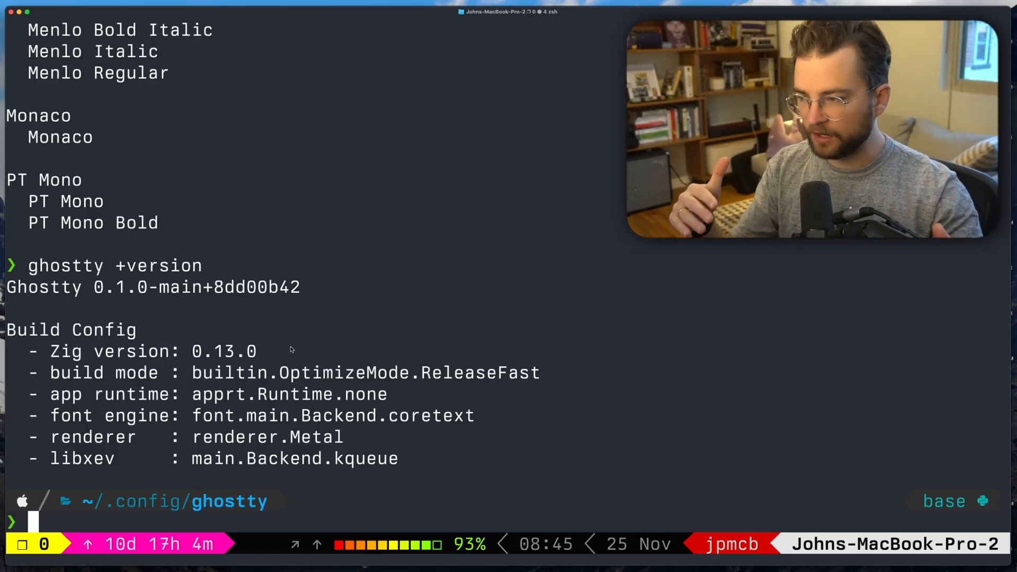
text(ghostty)
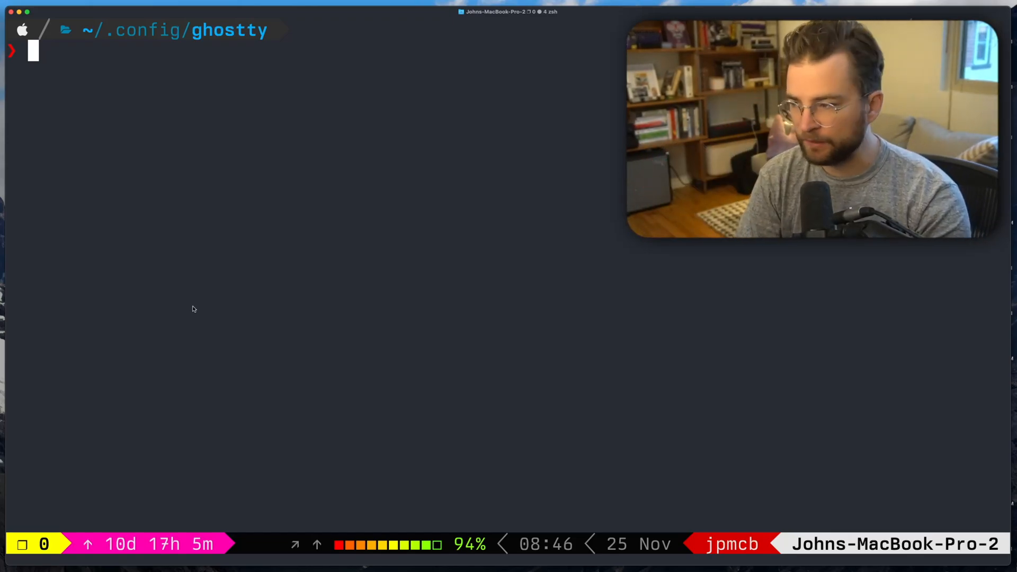
- Run k9s and scroll the pod list while watching the Activity Monitor GPU graph
text(k9s)
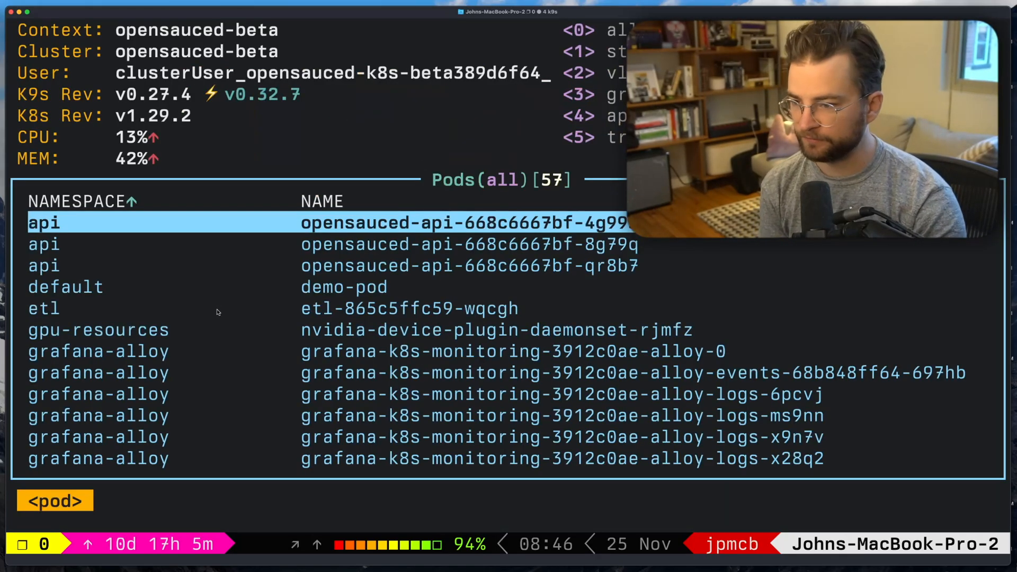
scroll(down, 3)
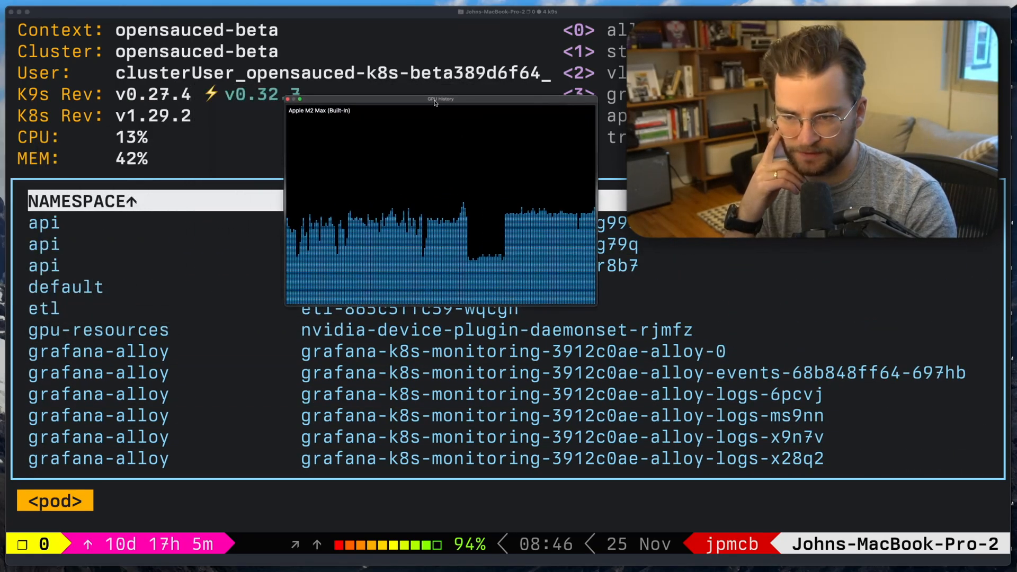
drag(441, 98, 368, 136)
text(nvim)
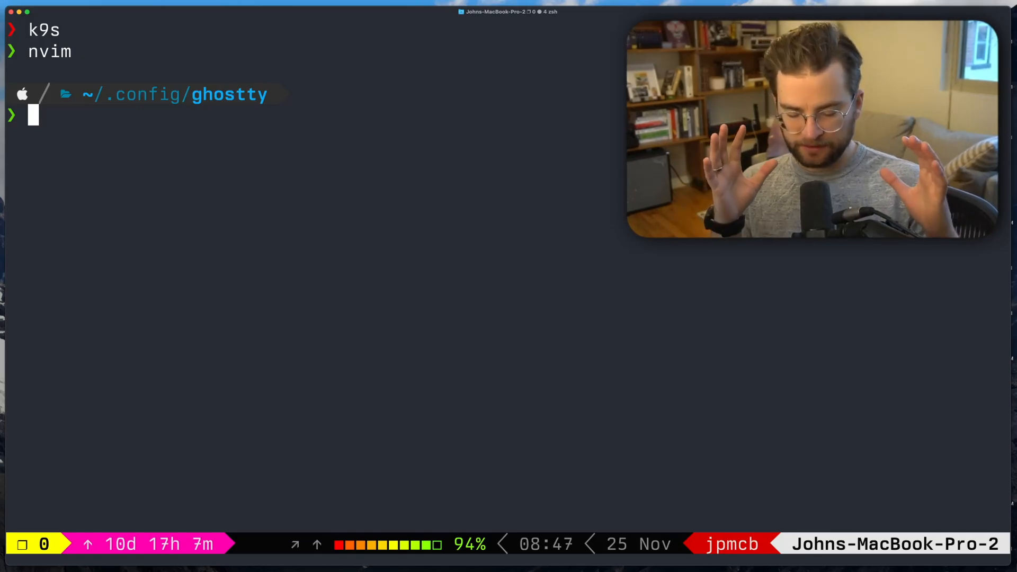
mouse_move(274, 212)
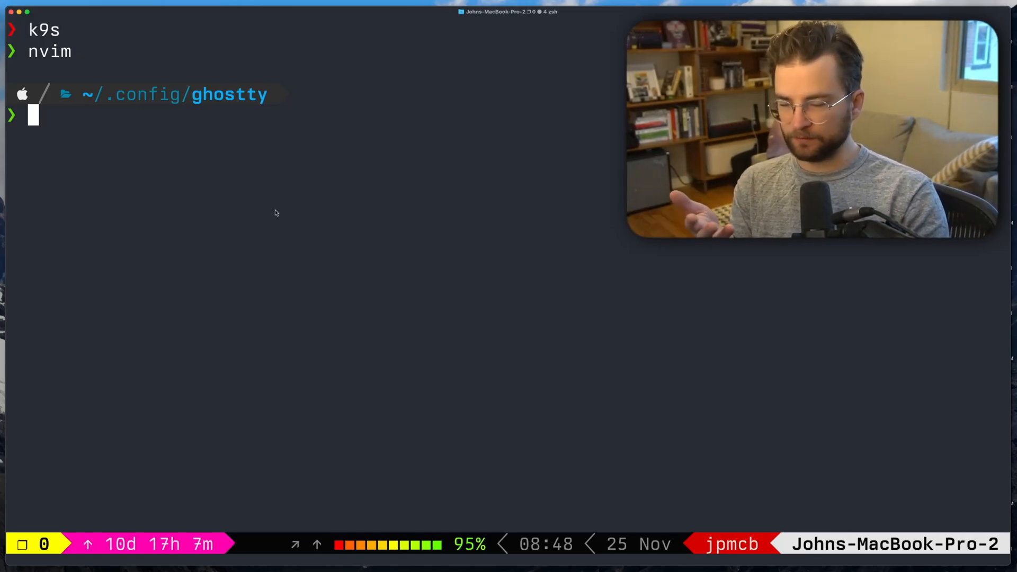
mouse_move(334, 150)
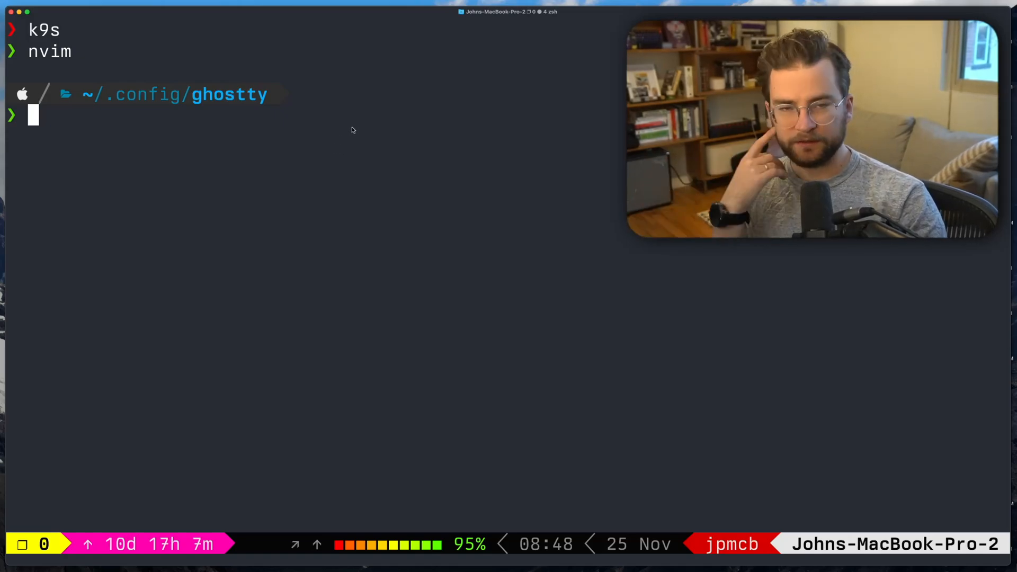
mouse_move(145, 146)
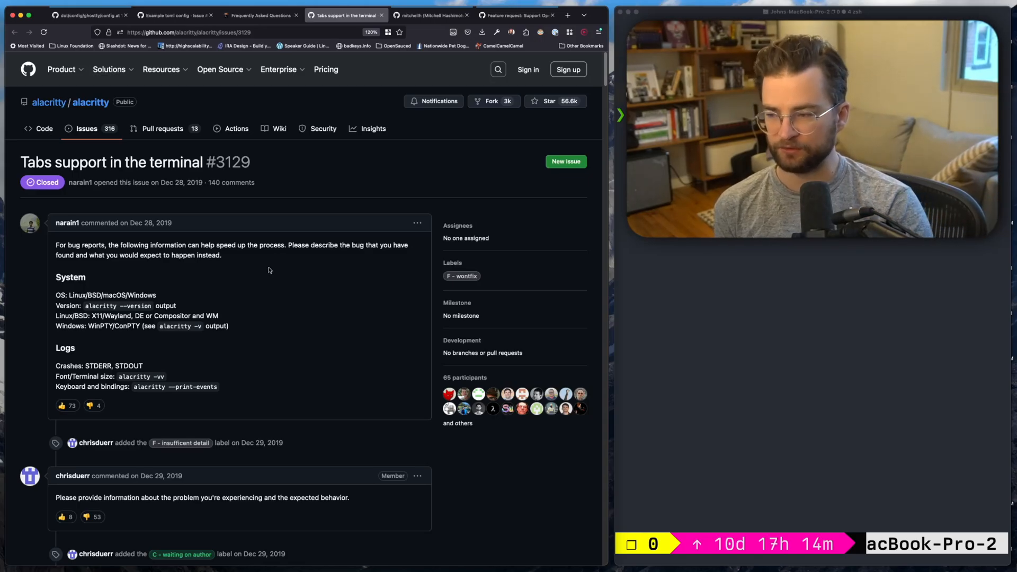
- Scroll Alacritty's tabs issue and highlight the maintainer's reply declining tab support
scroll(down, 3)
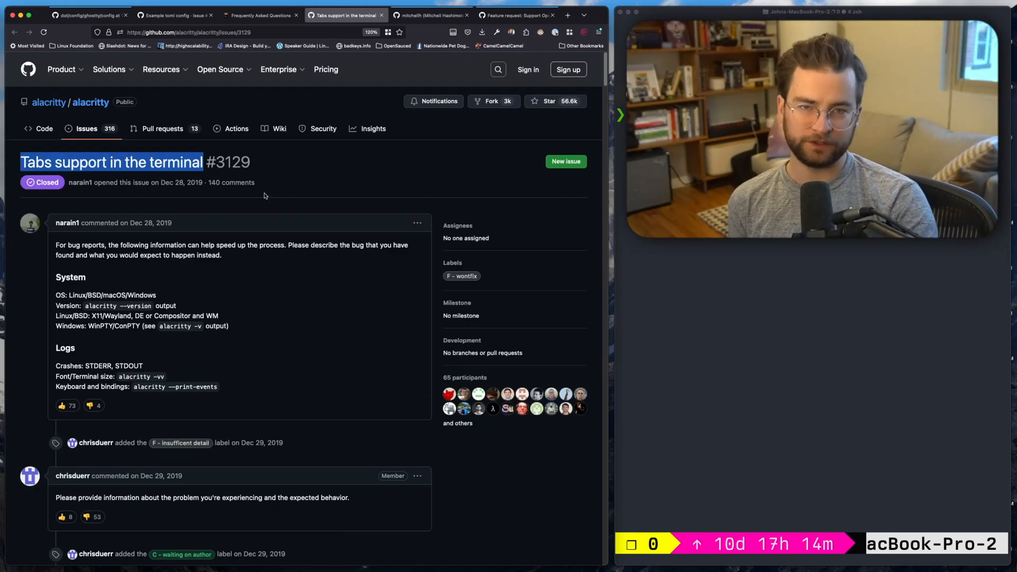
scroll(down, 3)
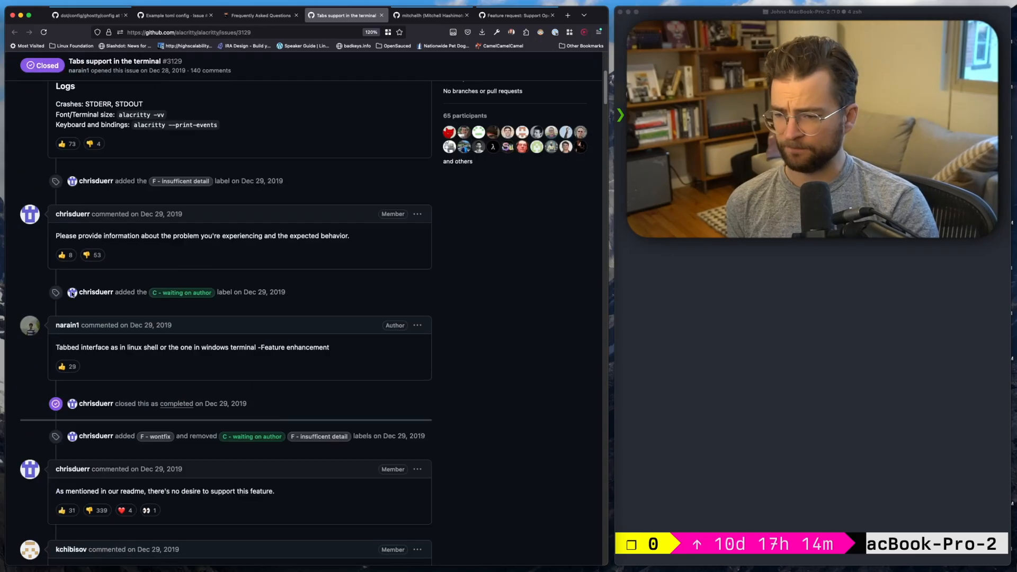
scroll(down, 3)
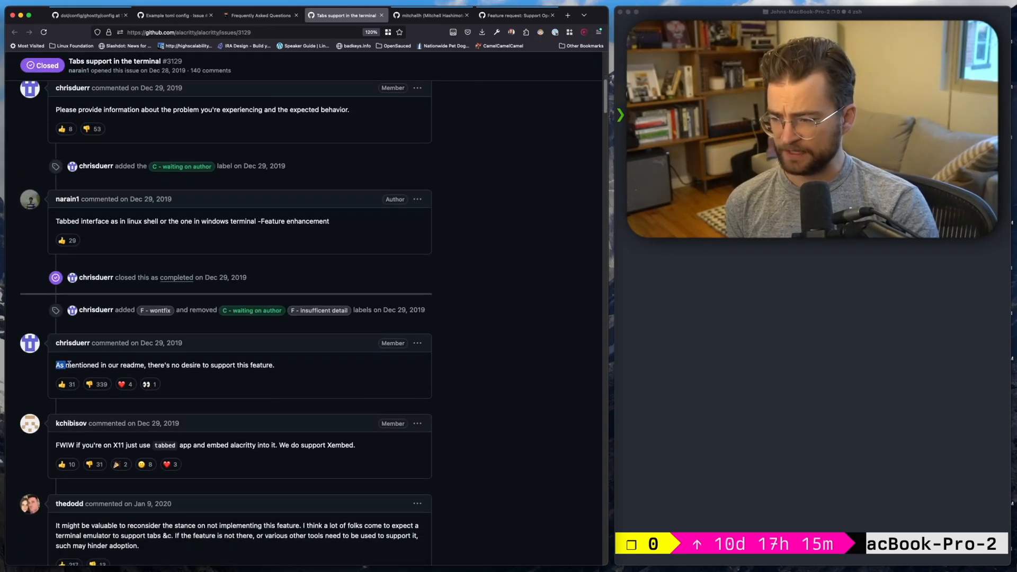
drag(61, 364, 272, 364)
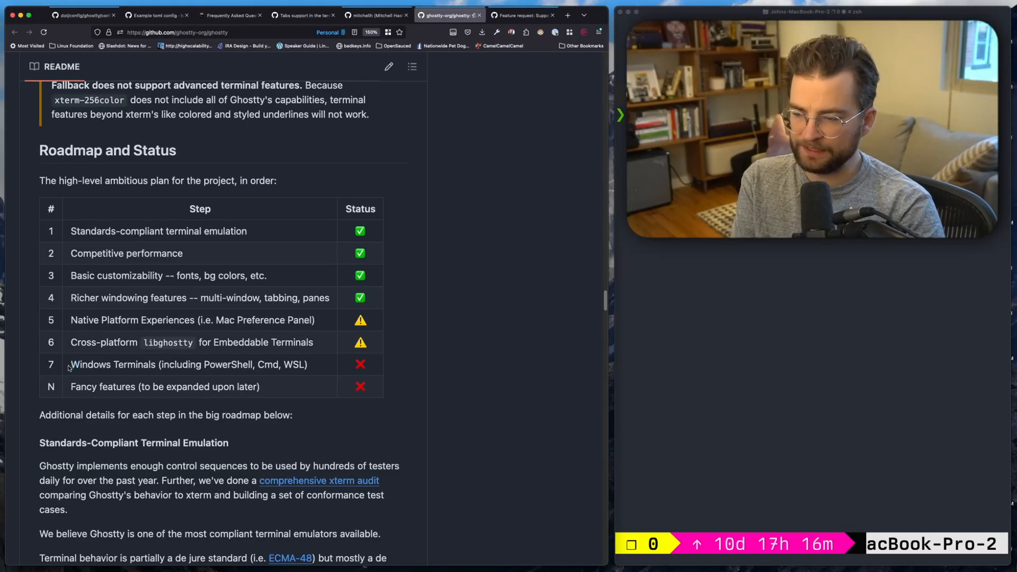
drag(71, 363, 308, 364)
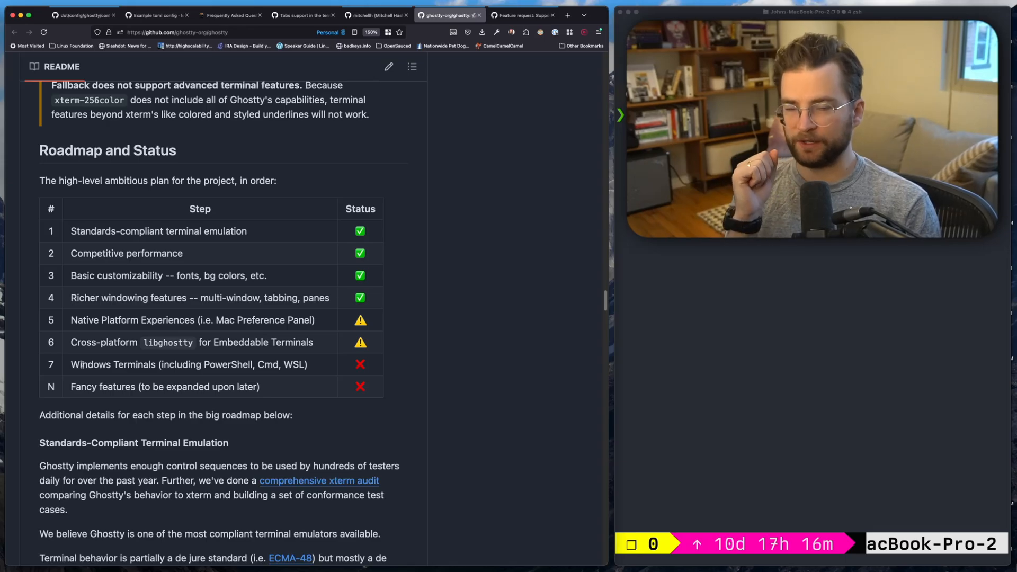
scroll(down, 3)
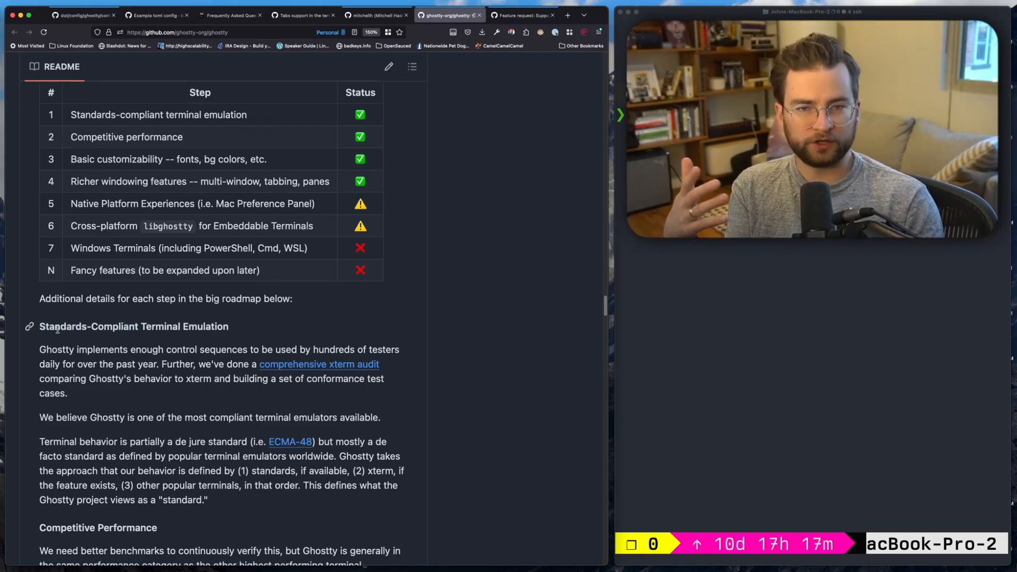
click(522, 15)
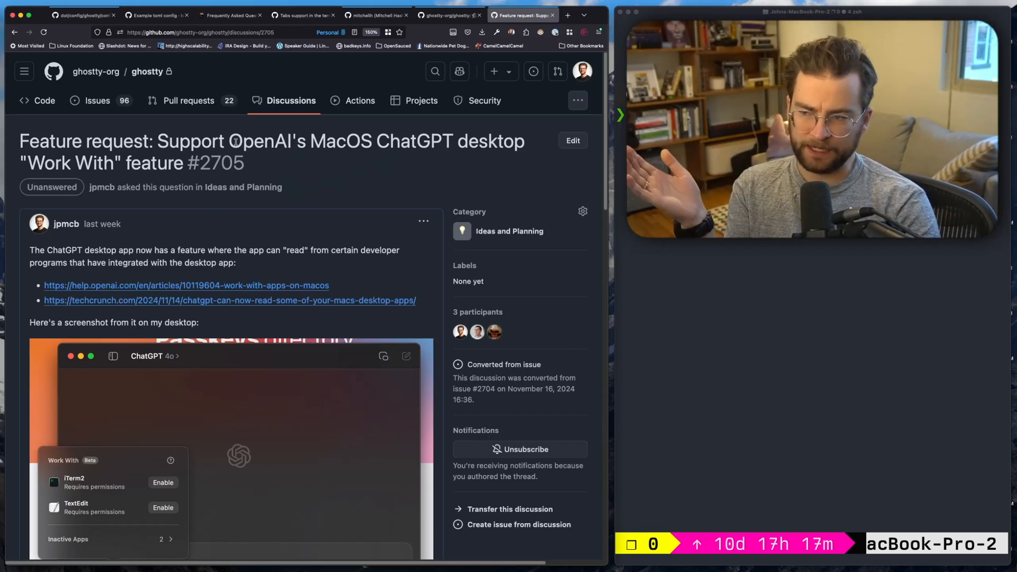
drag(228, 141, 454, 141)
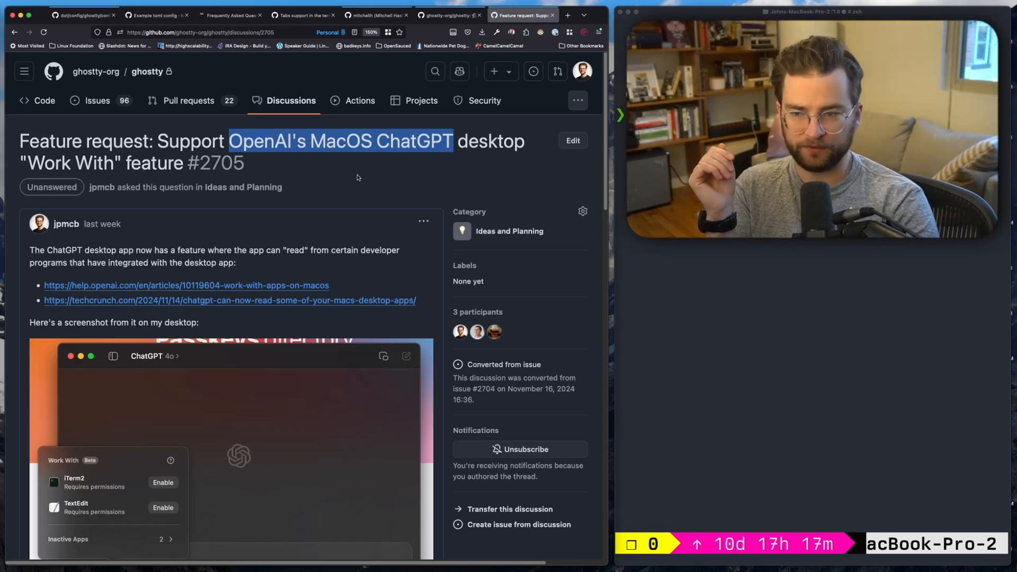
double_click(70, 164)
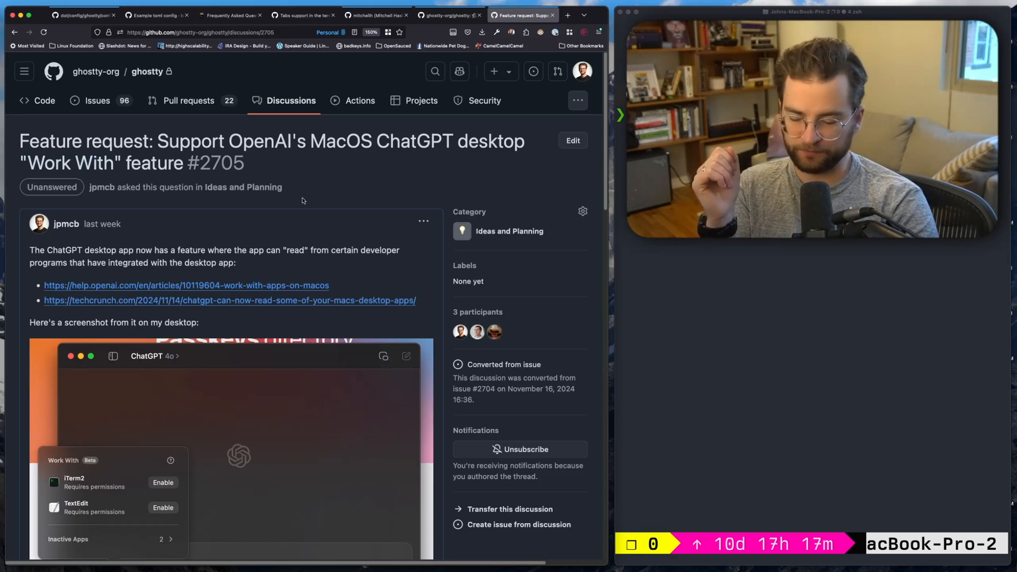
scroll(down, 3)
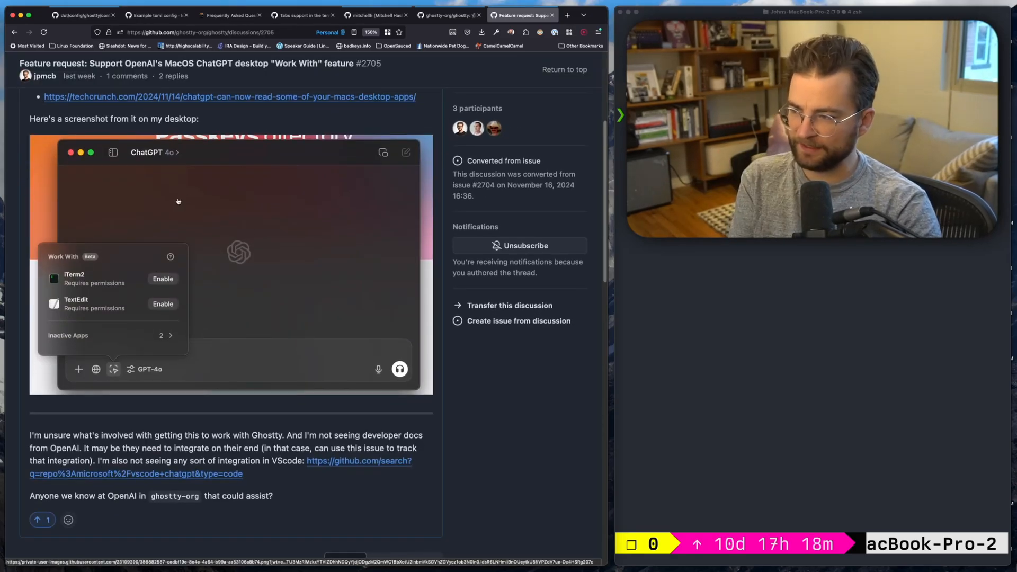